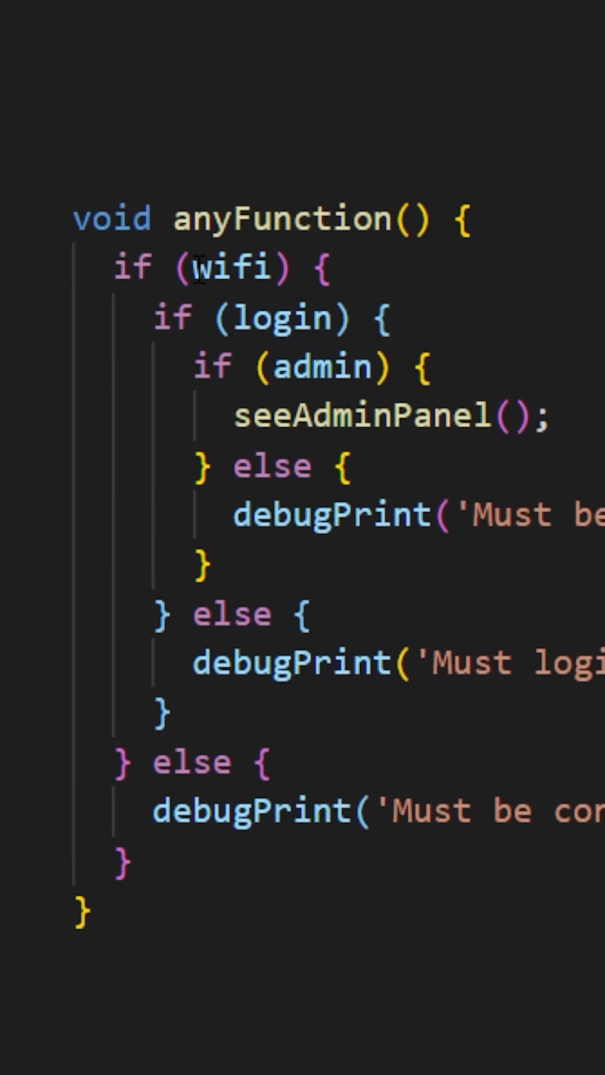
{"action": "type", "text": "!"}
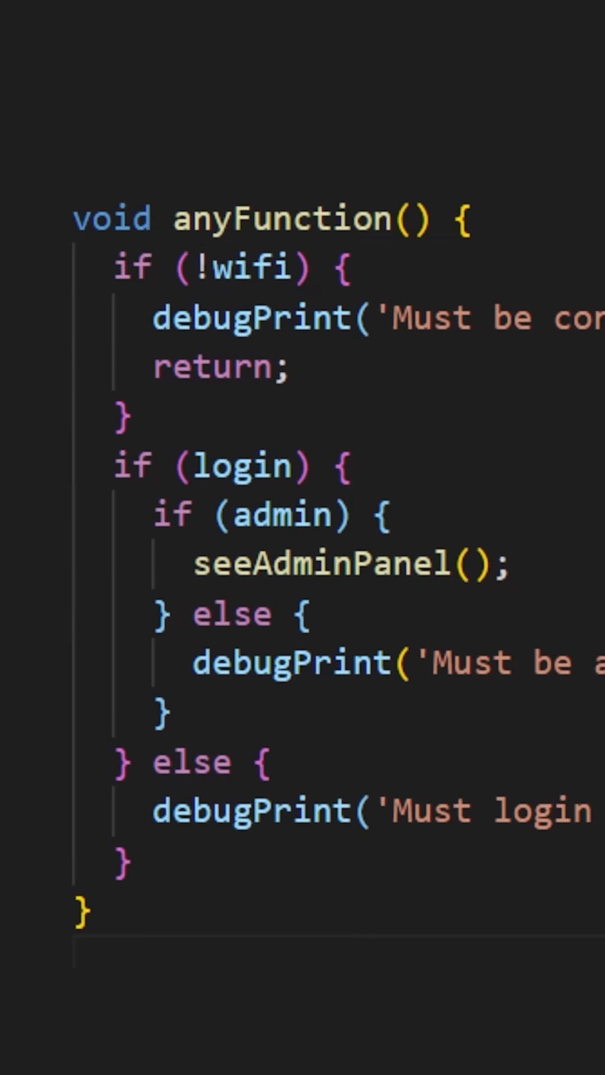
{"action": "type", "text": "!"}
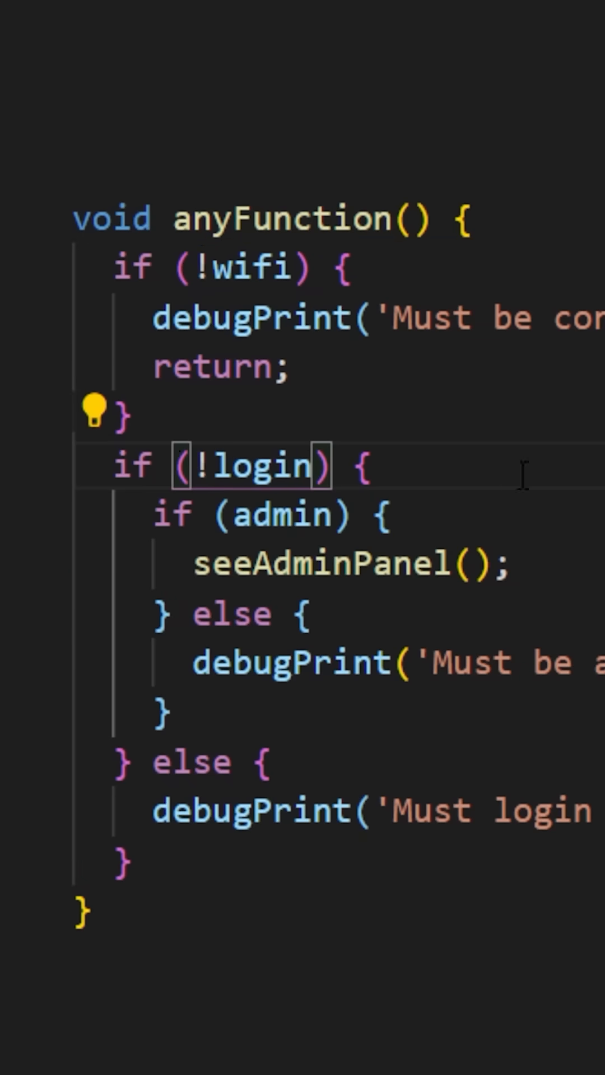